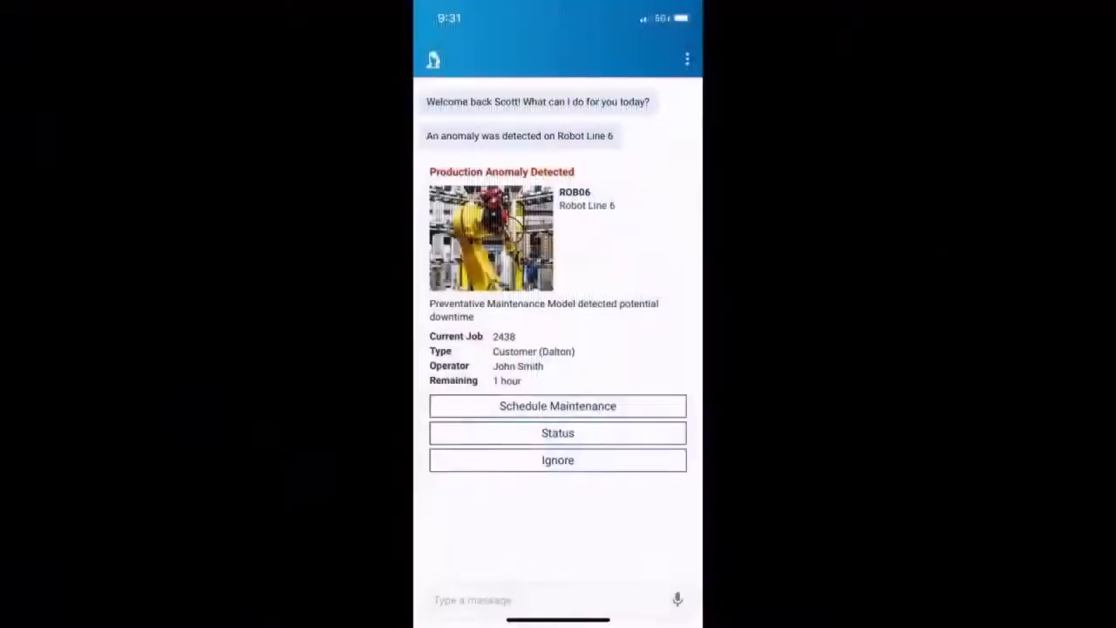
# - Refresh the Multi Resource Scheduling Board and switch to the Assembly Lines performance dashboard
pyautogui.click(558, 404)
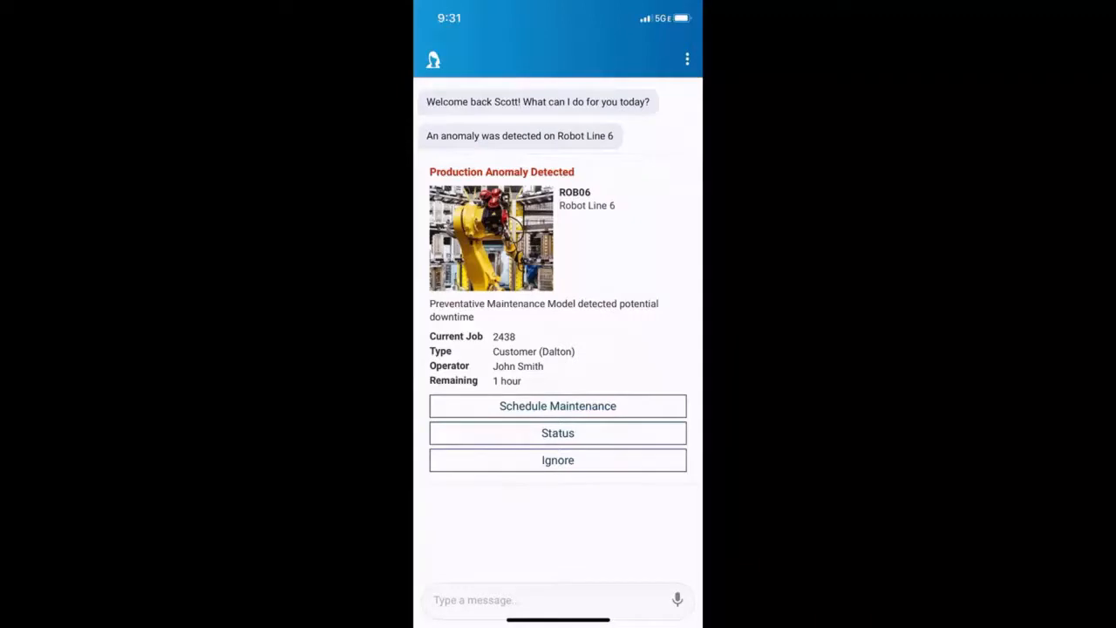
pyautogui.click(558, 405)
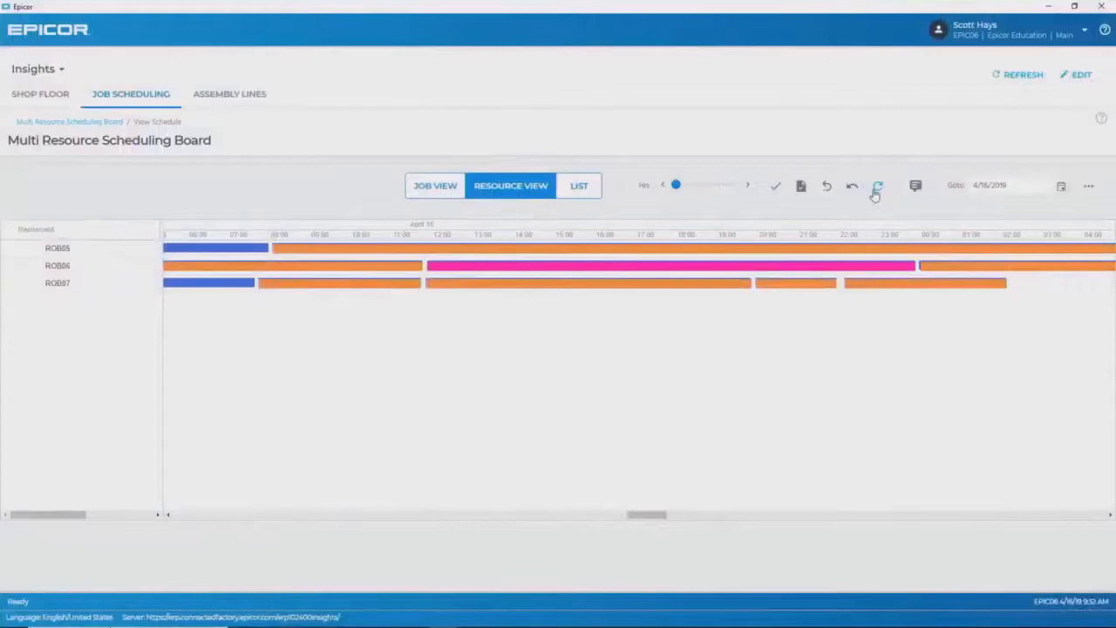
pyautogui.click(877, 185)
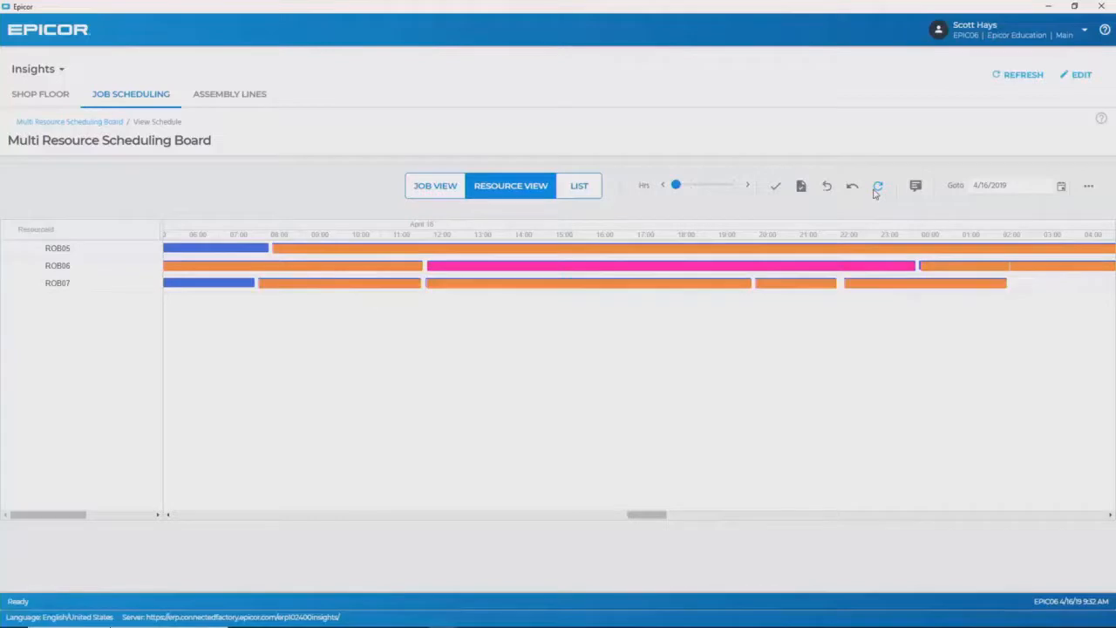
pyautogui.click(231, 94)
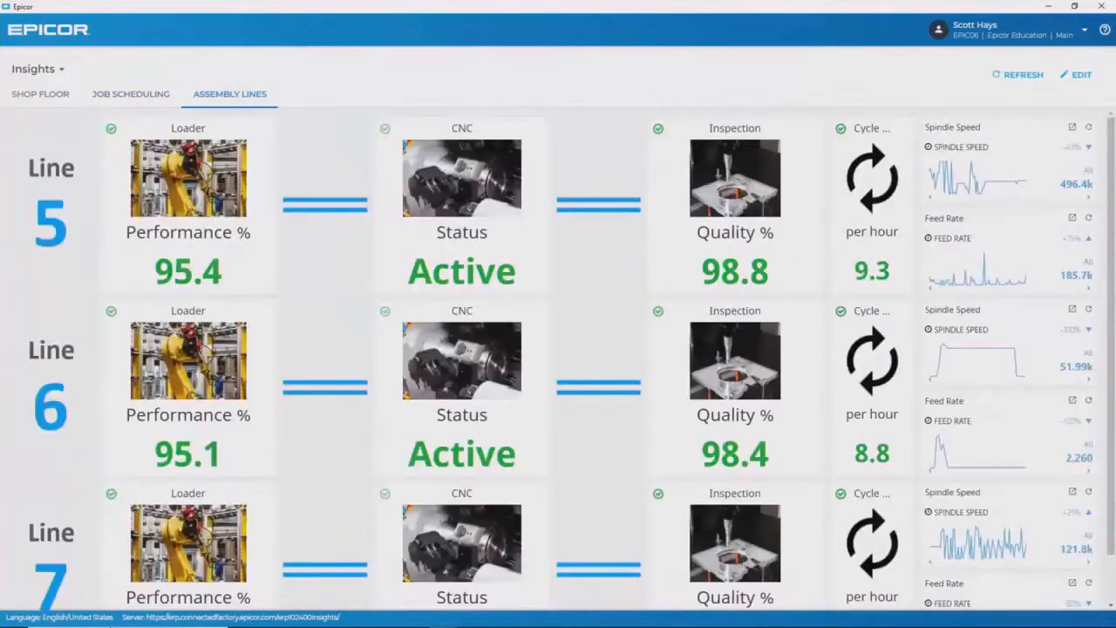